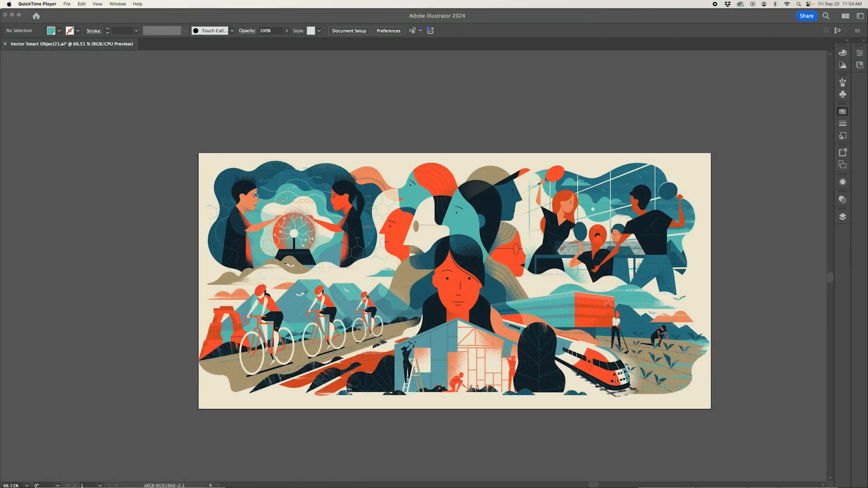
{"action": "mouse_move", "coordinate": [255, 198]}
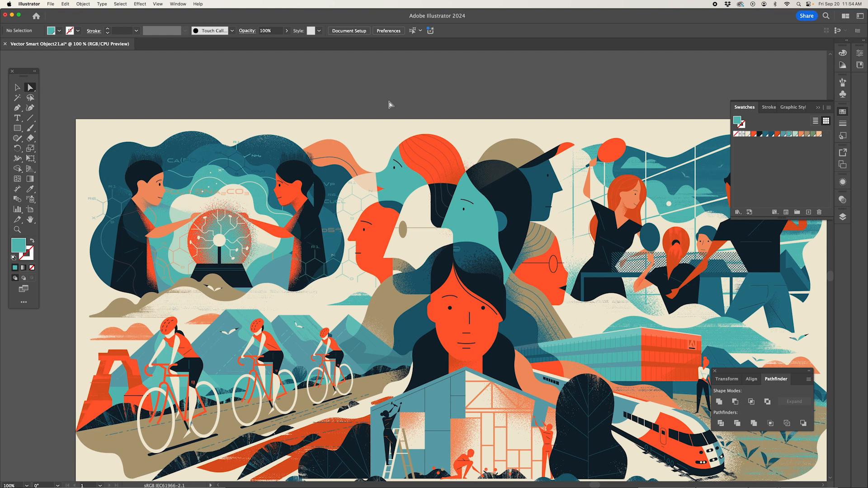
{"action": "mouse_move", "coordinate": [472, 233]}
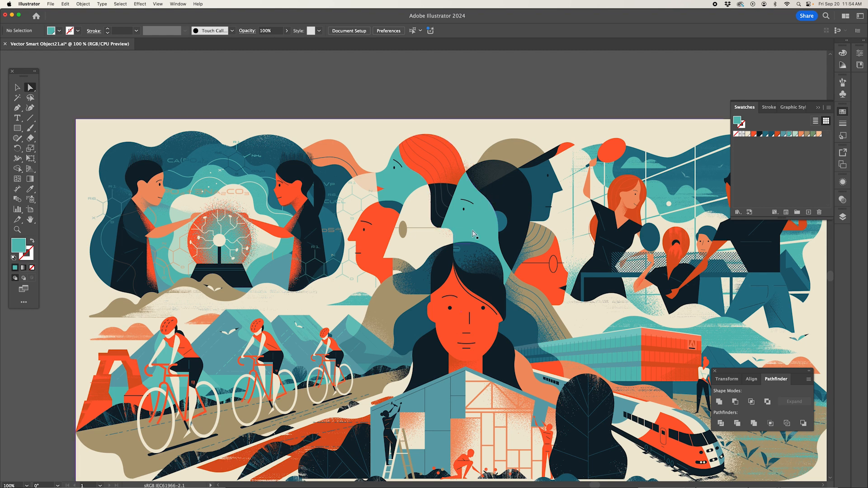
Step: Select the dark blotchy black-and-white bitmap texture covering the central woman's face
{"action": "left_click", "coordinate": [464, 240]}
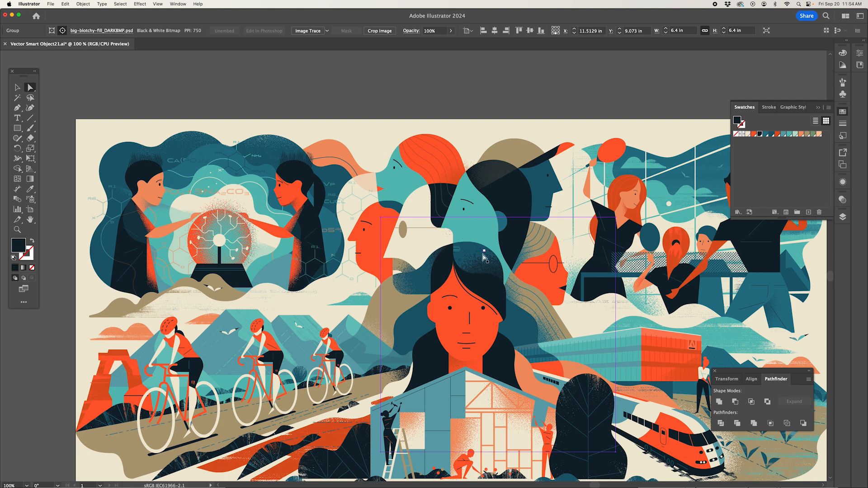
{"action": "mouse_move", "coordinate": [483, 263]}
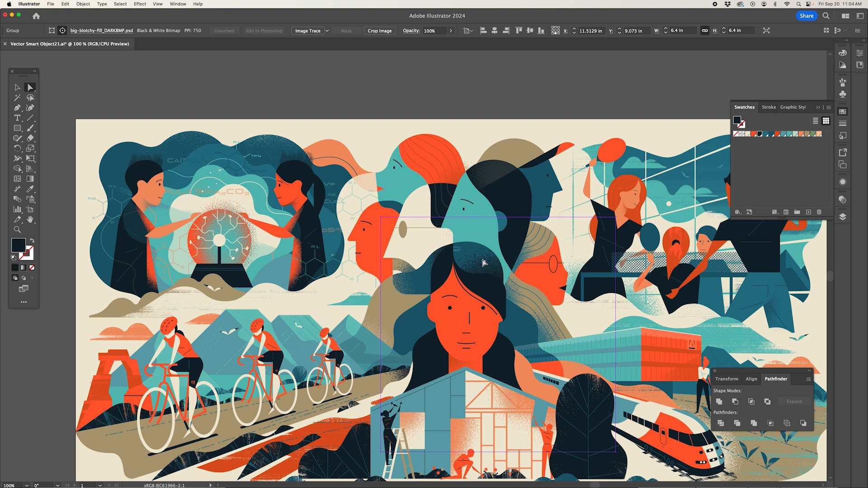
{"action": "mouse_move", "coordinate": [481, 264]}
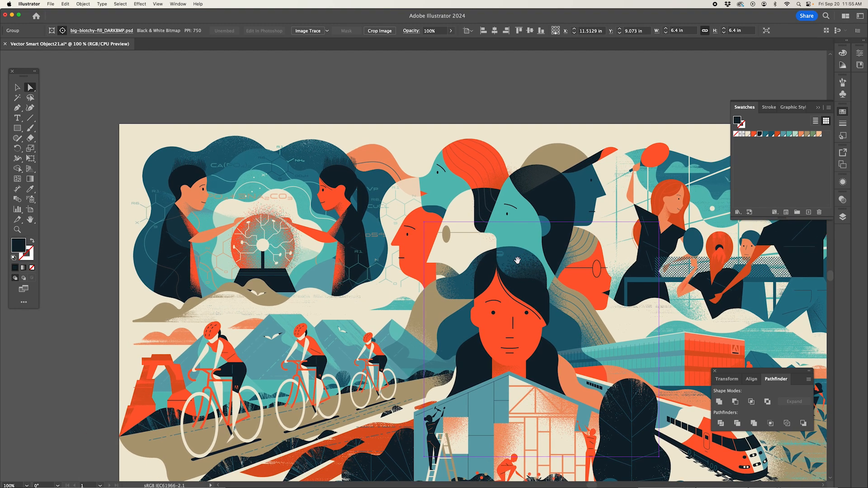
{"action": "mouse_move", "coordinate": [516, 264]}
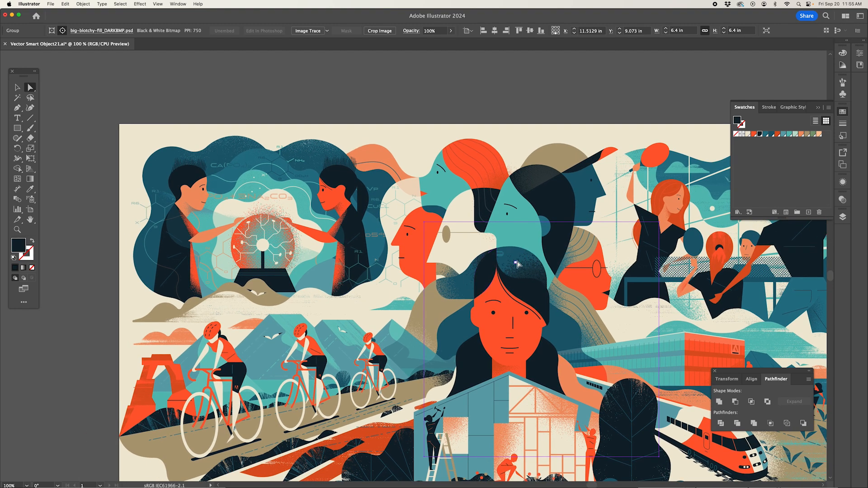
{"action": "mouse_move", "coordinate": [520, 265]}
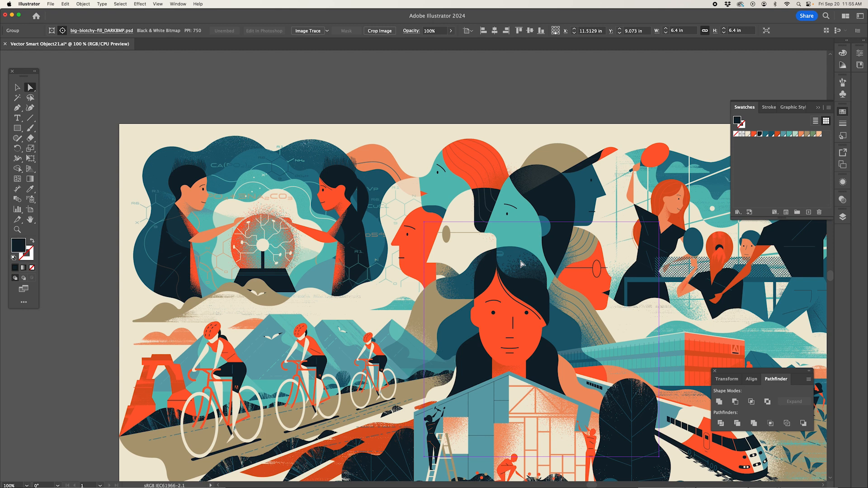
{"action": "mouse_move", "coordinate": [321, 116]}
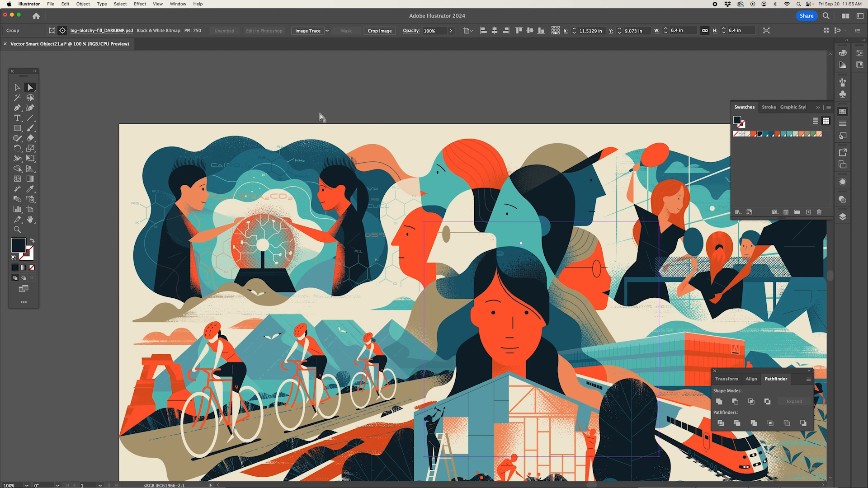
Step: Select the teal speckled bitmap texture beside the artboard and bring up the Window menu
{"action": "left_click", "coordinate": [268, 243]}
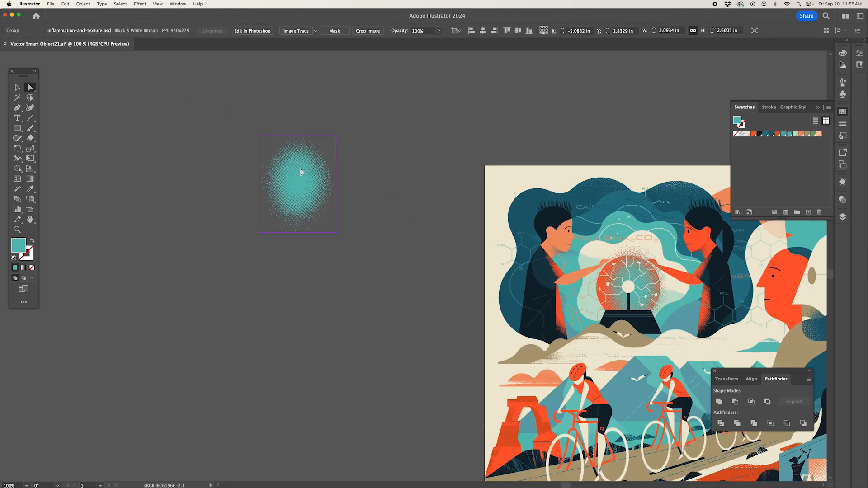
{"action": "left_click", "coordinate": [179, 4]}
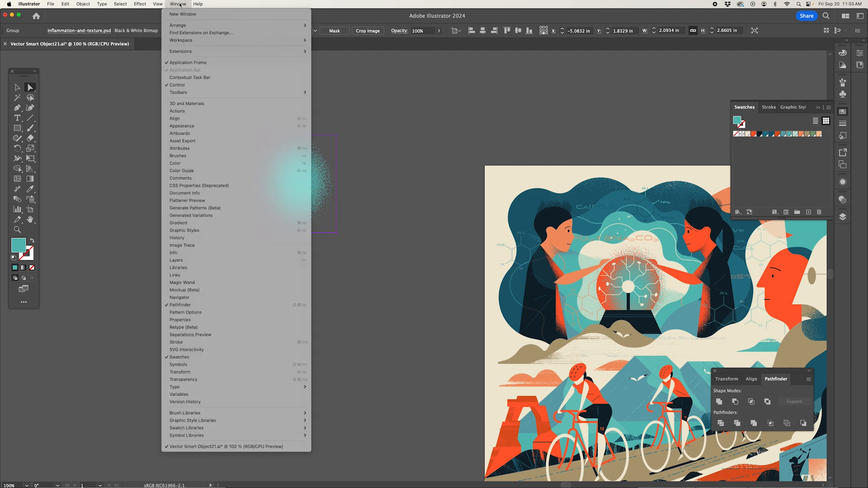
{"action": "mouse_move", "coordinate": [177, 237]}
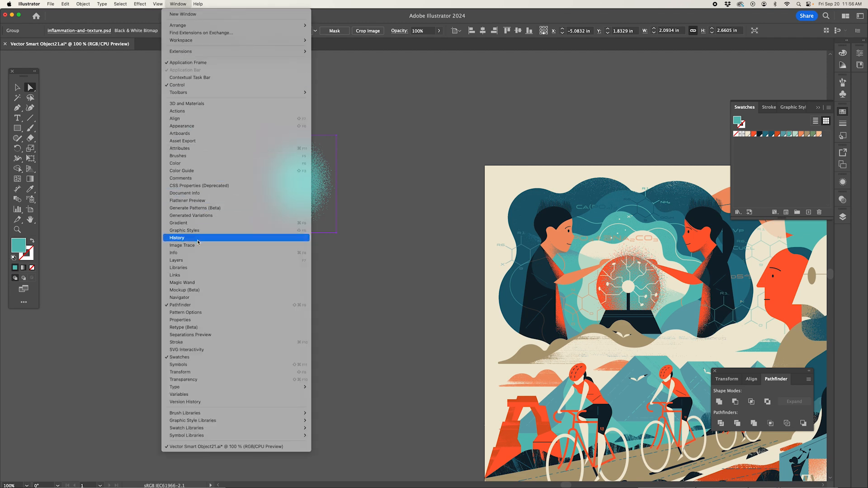
Step: Show Image Trace for the reselected teal texture in Black and White mode with Advanced settings expanded
{"action": "left_click", "coordinate": [181, 245]}
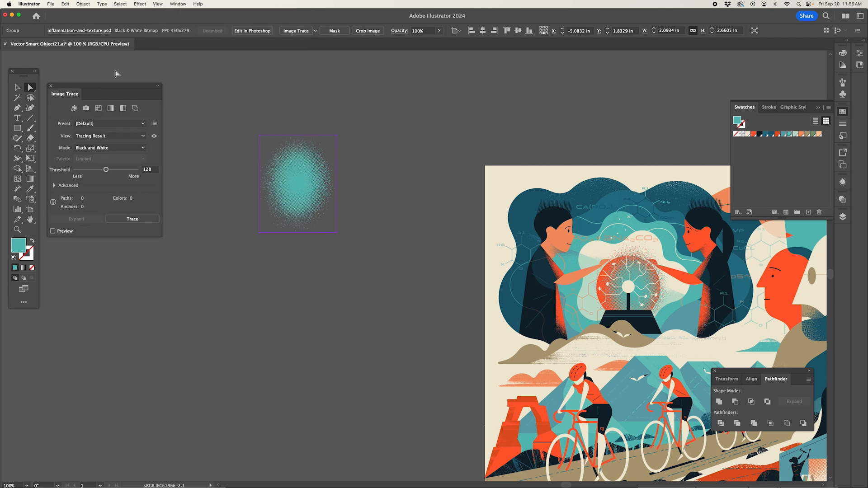
{"action": "mouse_move", "coordinate": [287, 173]}
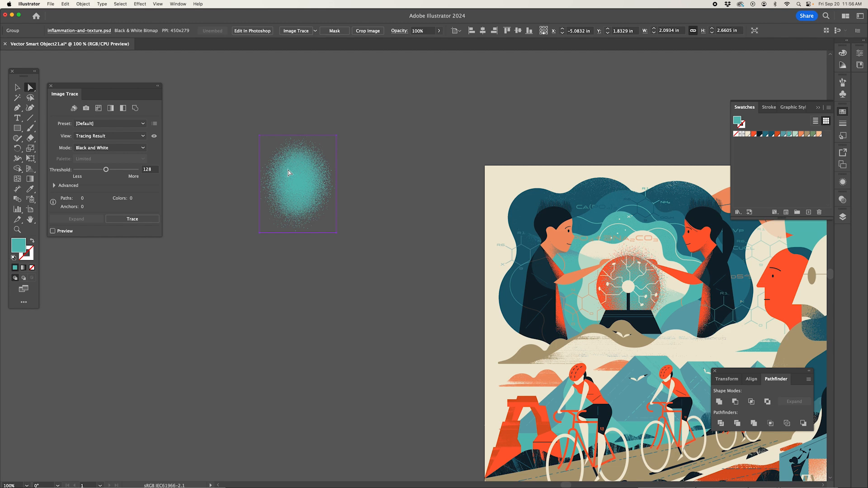
{"action": "left_click", "coordinate": [270, 137]}
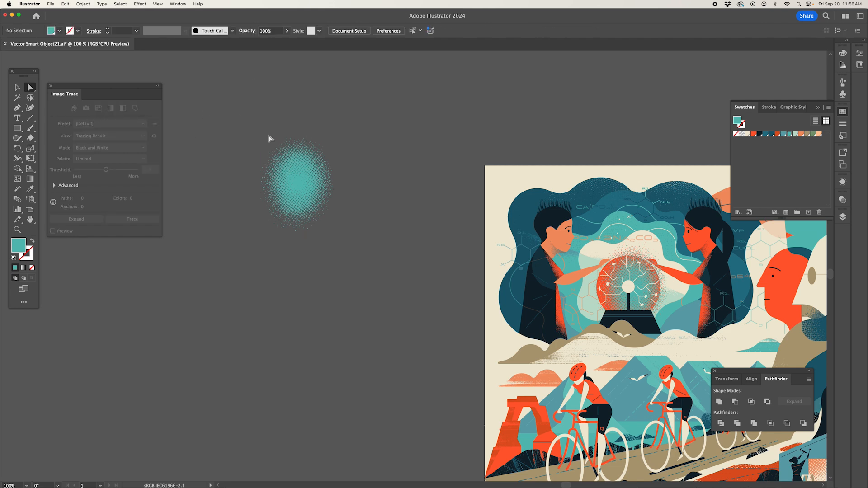
{"action": "left_click", "coordinate": [296, 183]}
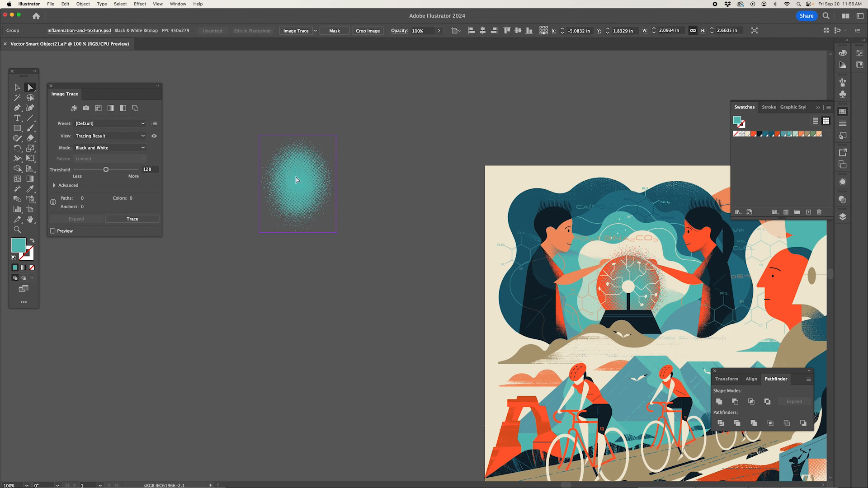
{"action": "mouse_move", "coordinate": [120, 147]}
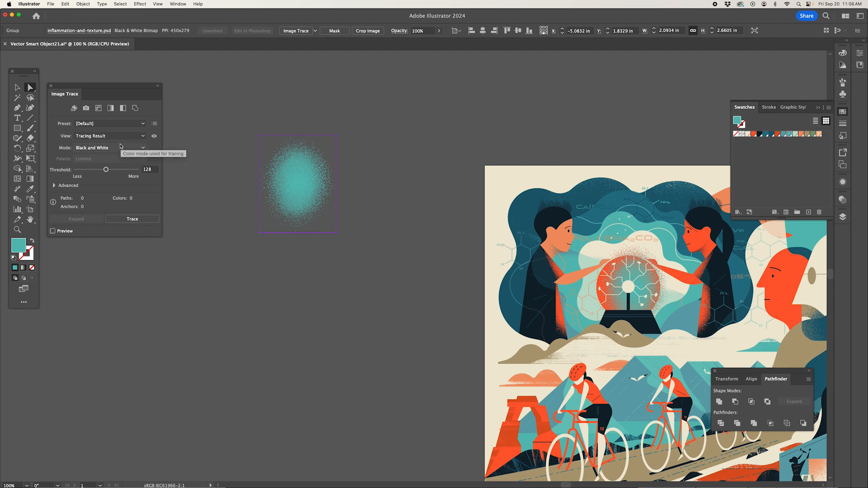
{"action": "mouse_move", "coordinate": [72, 188]}
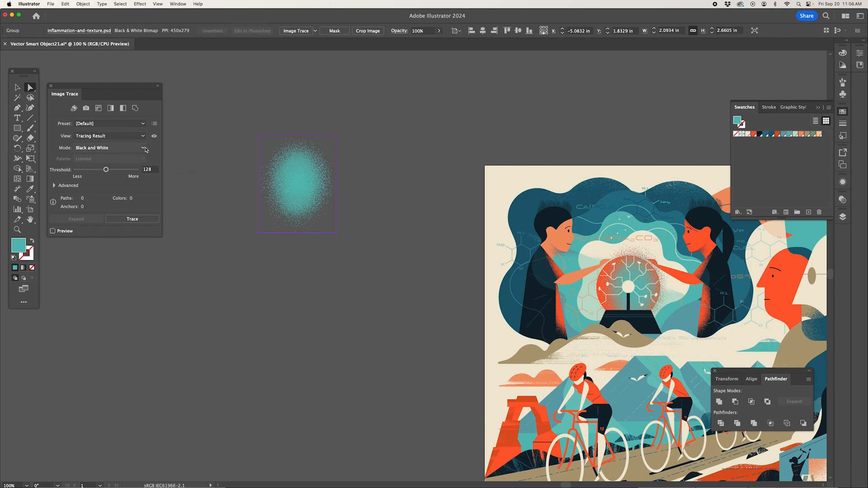
{"action": "mouse_move", "coordinate": [143, 148]}
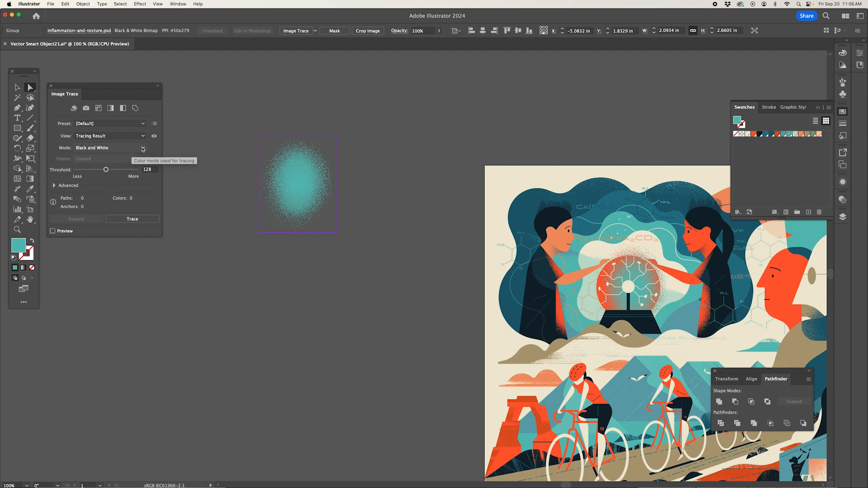
{"action": "left_click", "coordinate": [143, 147]}
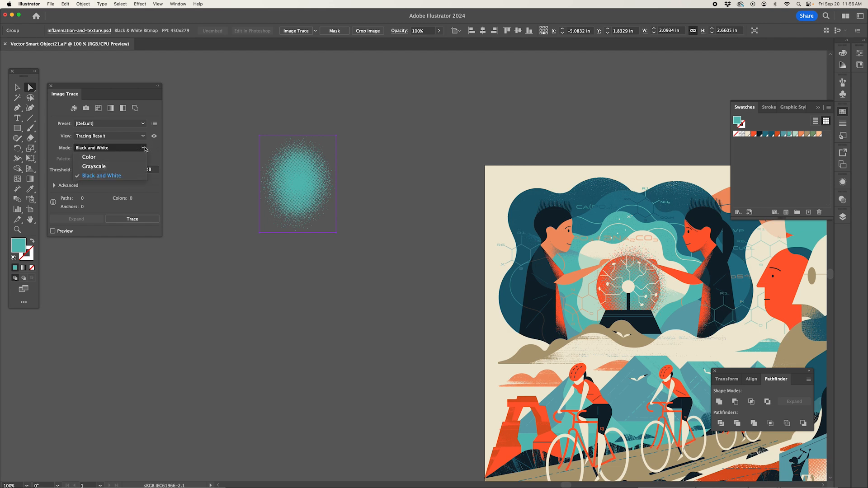
{"action": "left_click", "coordinate": [102, 175]}
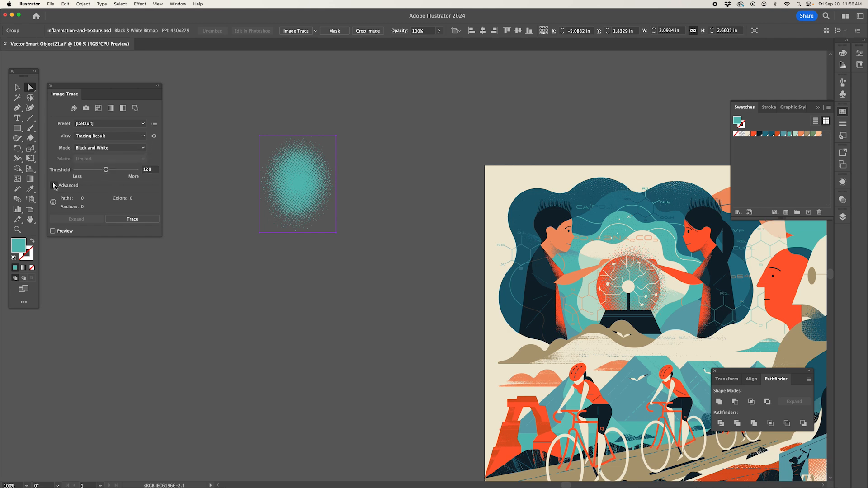
{"action": "left_click", "coordinate": [55, 186]}
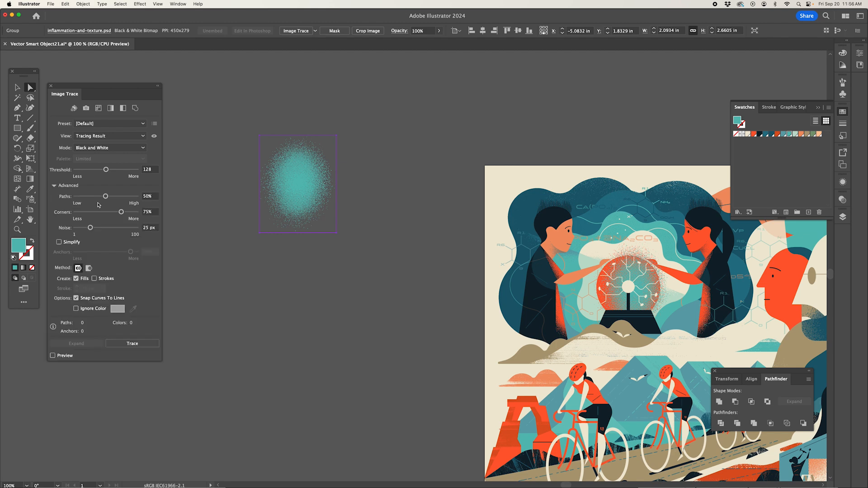
{"action": "mouse_move", "coordinate": [91, 227]}
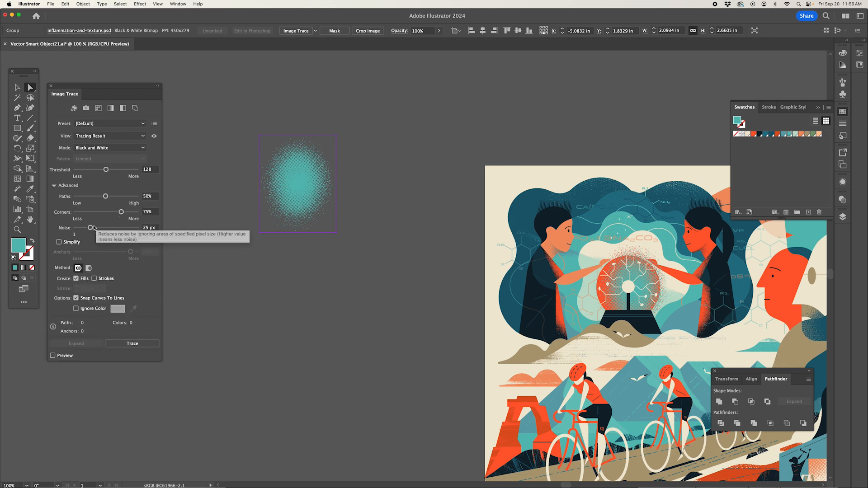
{"action": "mouse_move", "coordinate": [122, 196]}
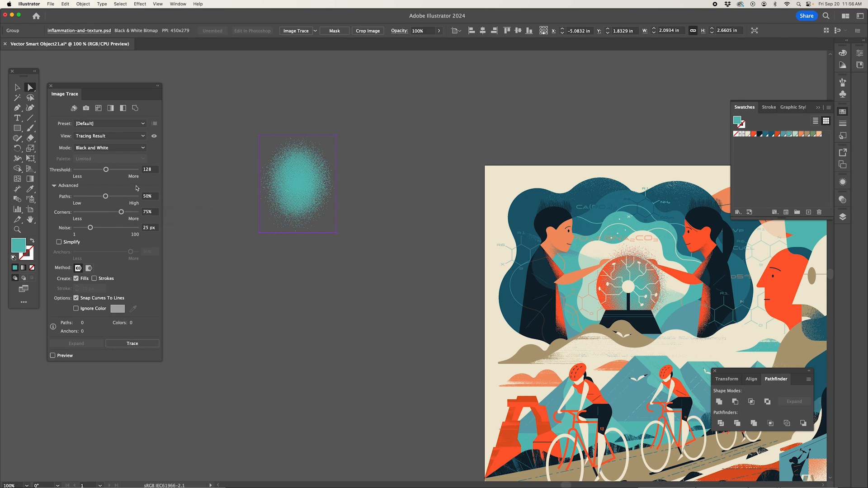
{"action": "mouse_move", "coordinate": [105, 196]}
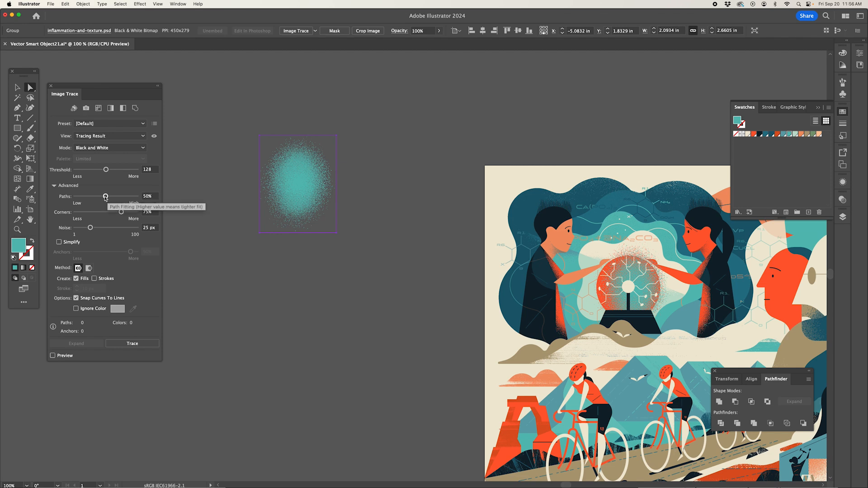
Step: Raise Paths fitting to 100% and toggle Ignore Color on and back off
{"action": "left_click_drag", "start_coordinate": [104, 196], "coordinate": [136, 196]}
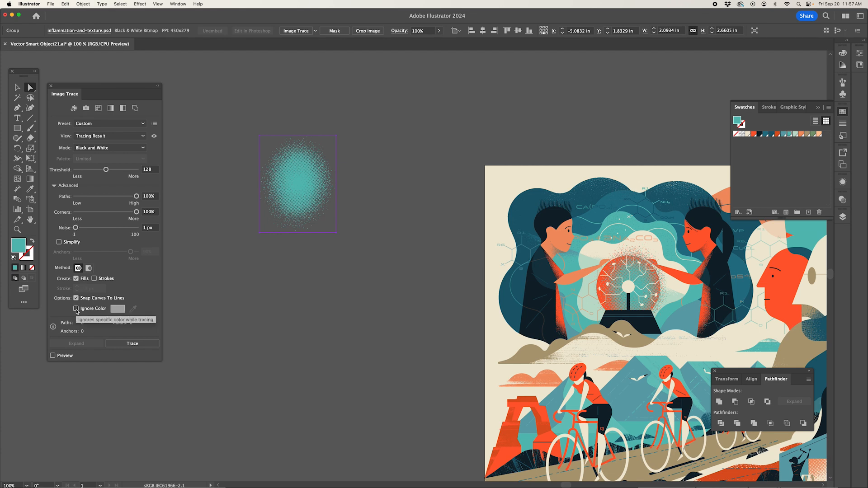
{"action": "left_click", "coordinate": [76, 308]}
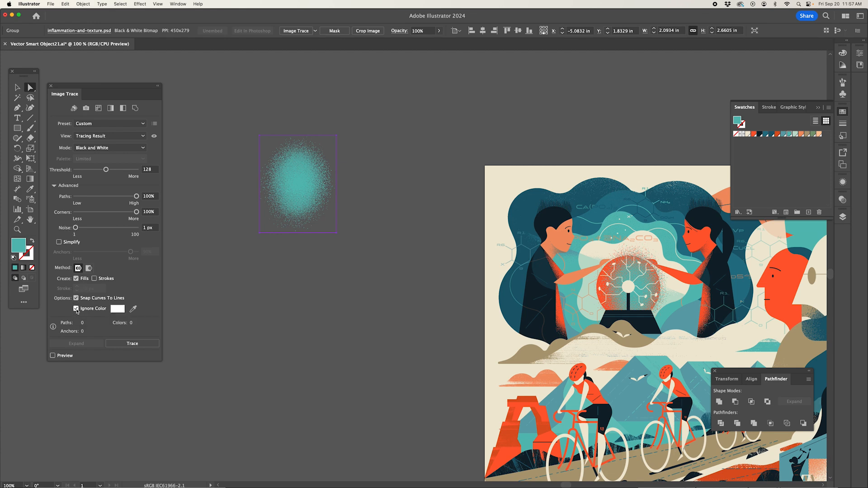
{"action": "left_click", "coordinate": [76, 308]}
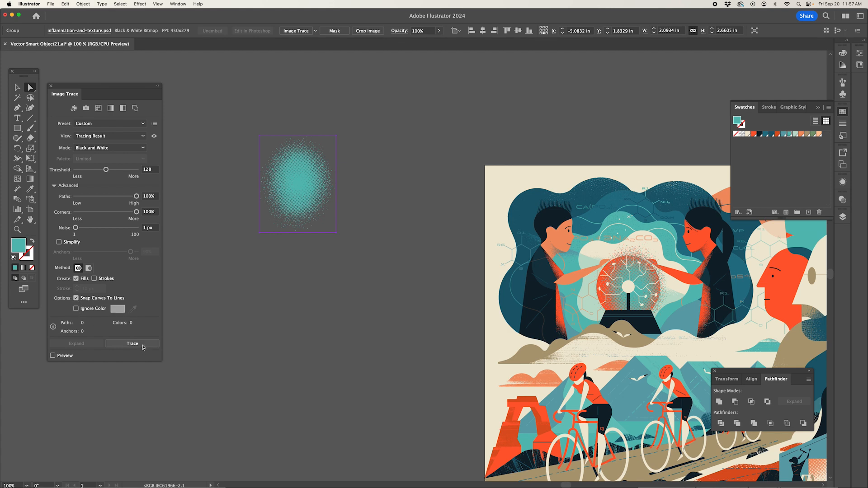
{"action": "mouse_move", "coordinate": [314, 228]}
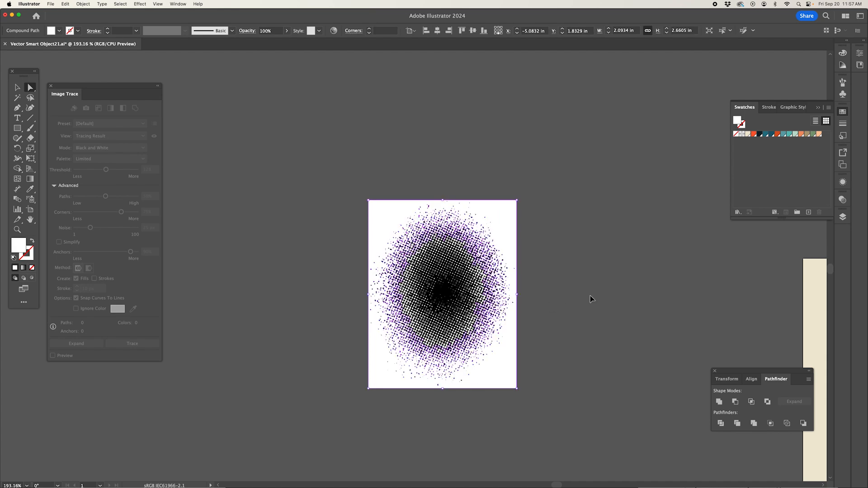
Step: Reselect the teal bitmap, set Paths and Corners to 100%, Noise to 1 px and ignore white
{"action": "left_click", "coordinate": [442, 293]}
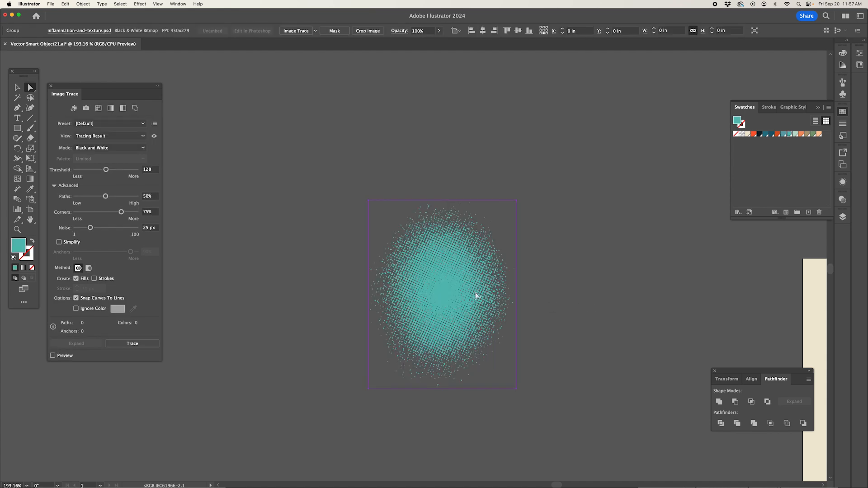
{"action": "left_click_drag", "start_coordinate": [105, 196], "coordinate": [117, 196]}
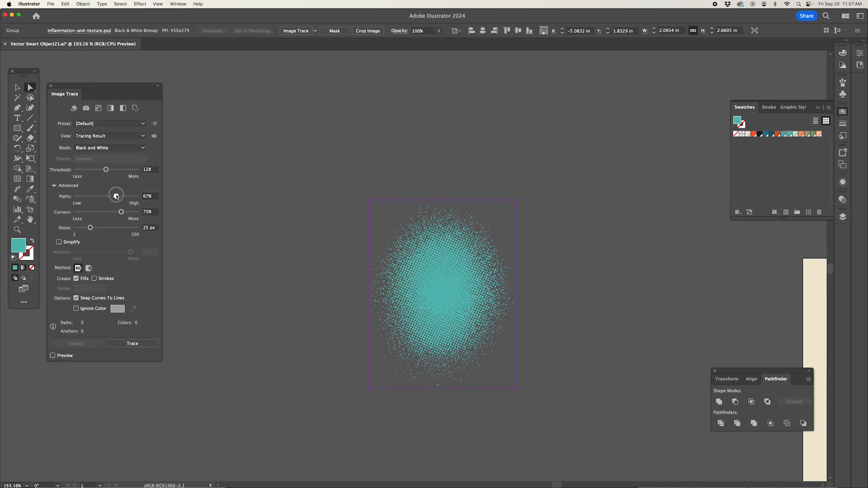
{"action": "left_click_drag", "start_coordinate": [116, 196], "coordinate": [135, 196]}
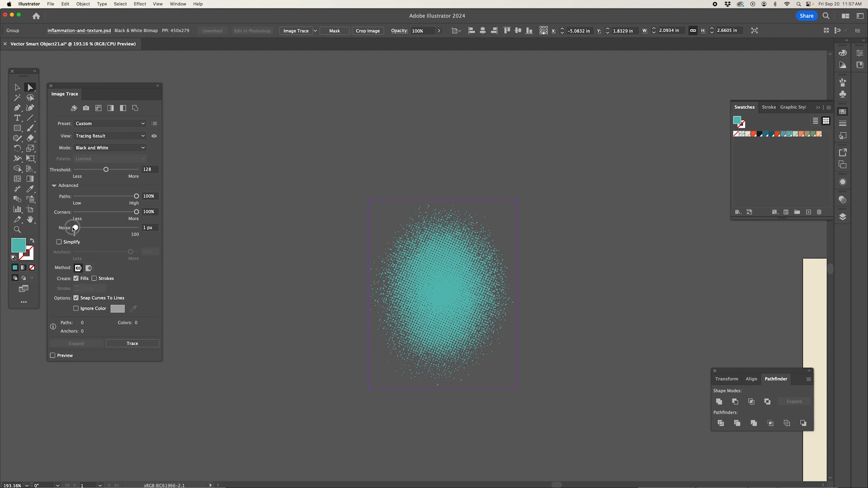
{"action": "mouse_move", "coordinate": [76, 308]}
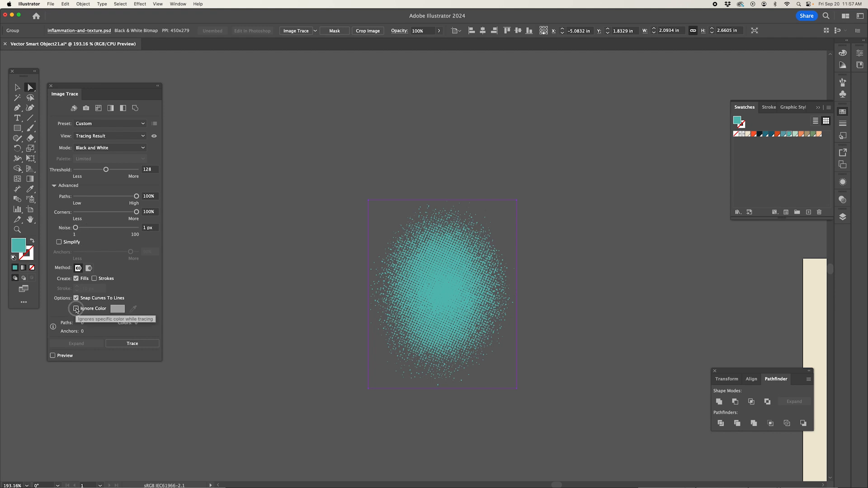
{"action": "left_click", "coordinate": [76, 308]}
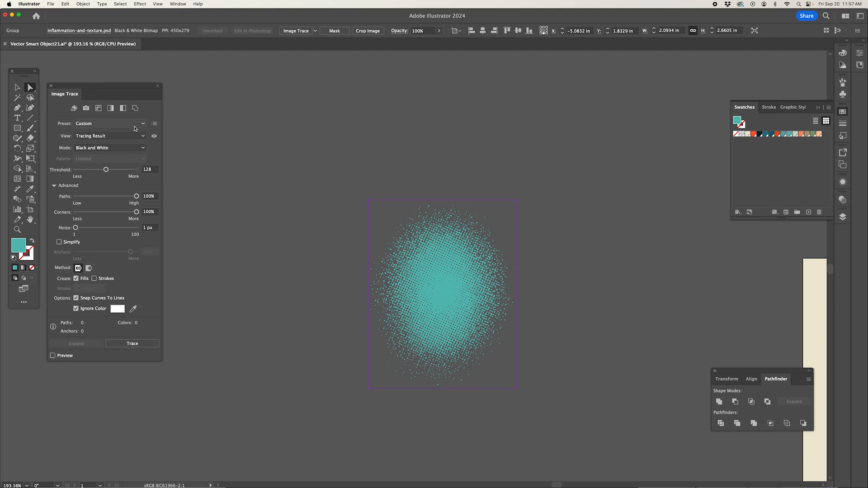
{"action": "mouse_move", "coordinate": [155, 124]}
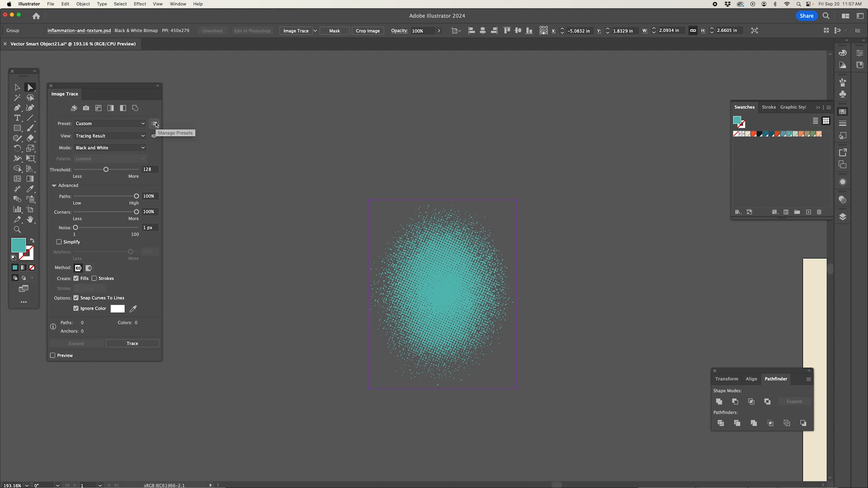
Step: Save the current trace settings as a new named preset via Manage Presets
{"action": "left_click", "coordinate": [154, 123]}
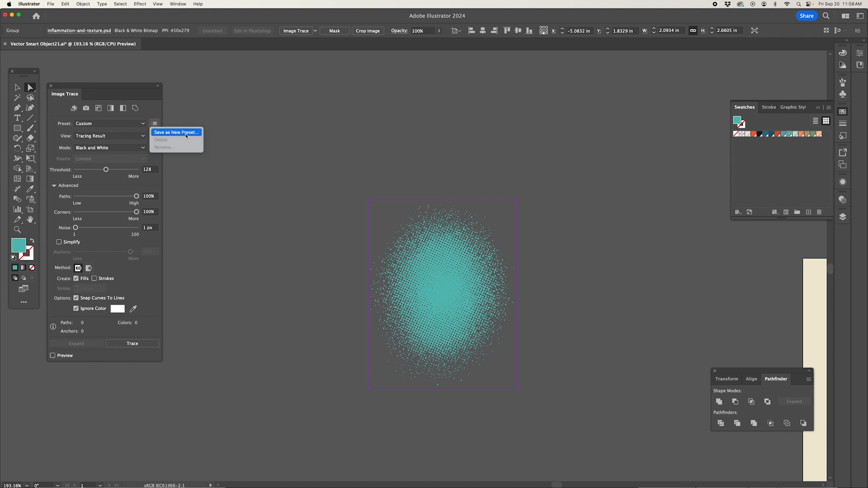
{"action": "left_click", "coordinate": [176, 132]}
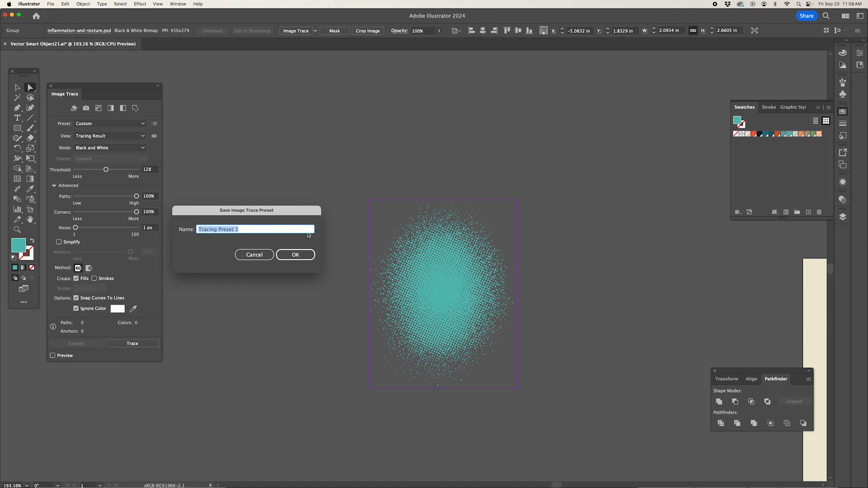
{"action": "left_click", "coordinate": [254, 255]}
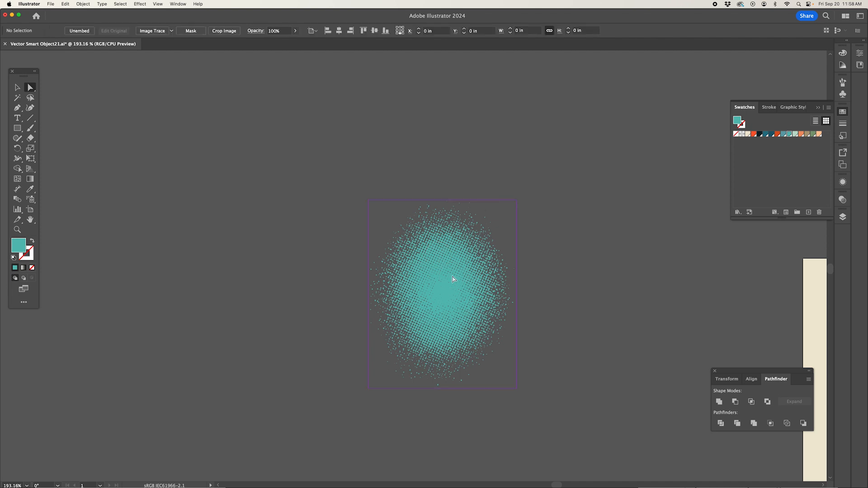
Step: Select the teal texture bitmap and show the Tracing Presets list from the Control bar
{"action": "left_click", "coordinate": [441, 293]}
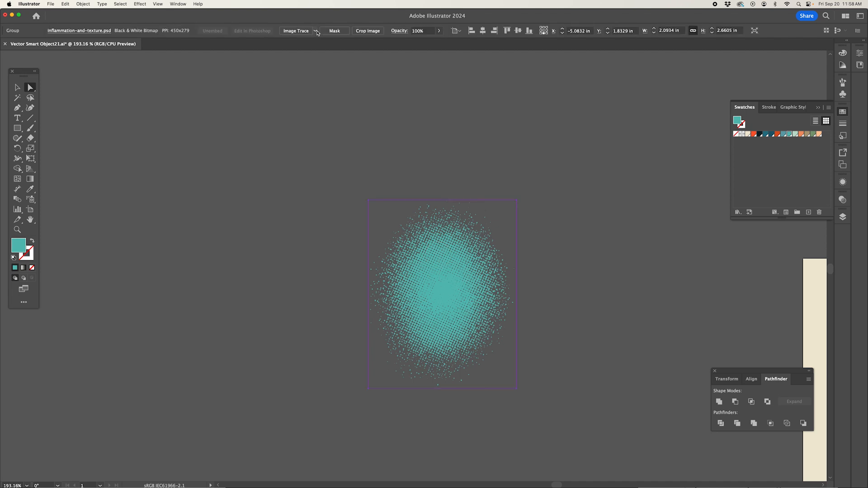
{"action": "mouse_move", "coordinate": [296, 31]}
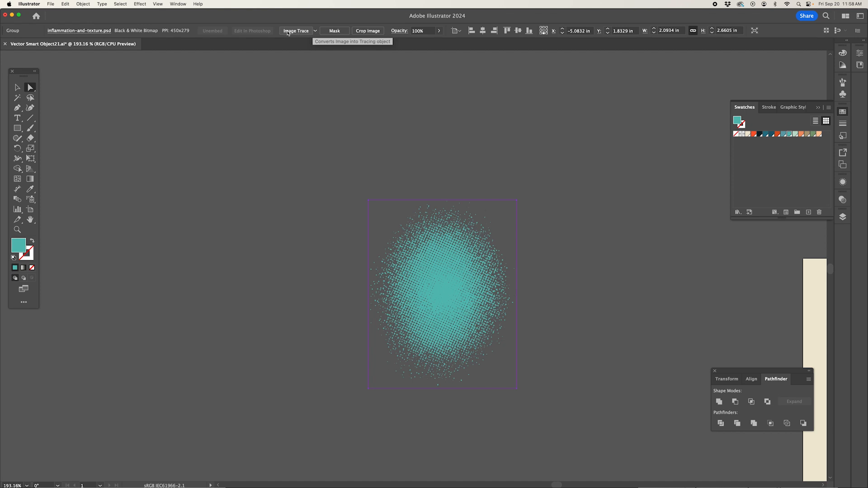
{"action": "mouse_move", "coordinate": [316, 31]}
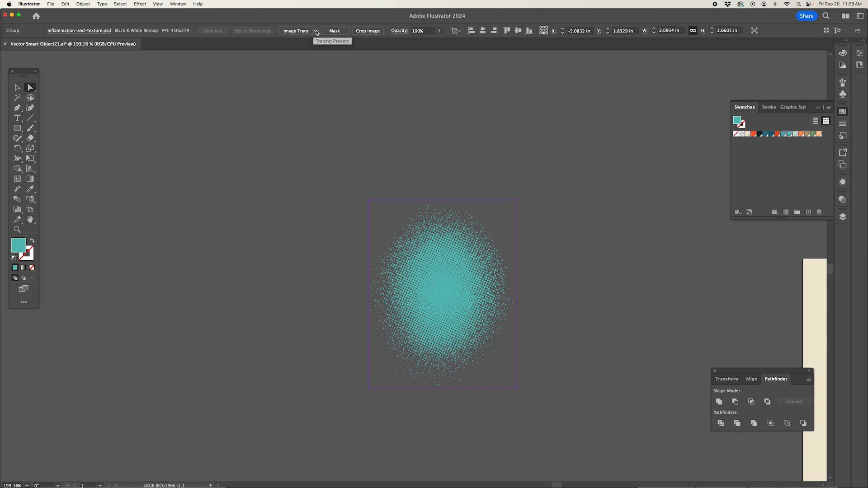
{"action": "left_click", "coordinate": [316, 31]}
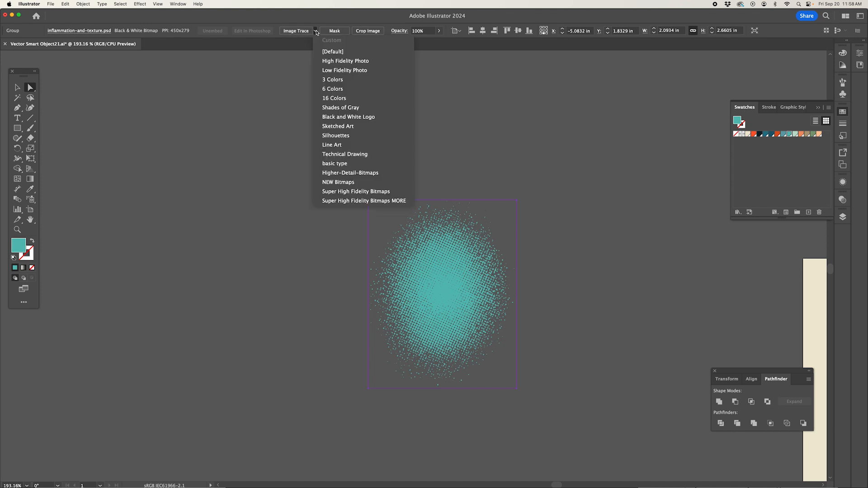
{"action": "mouse_move", "coordinate": [333, 97]}
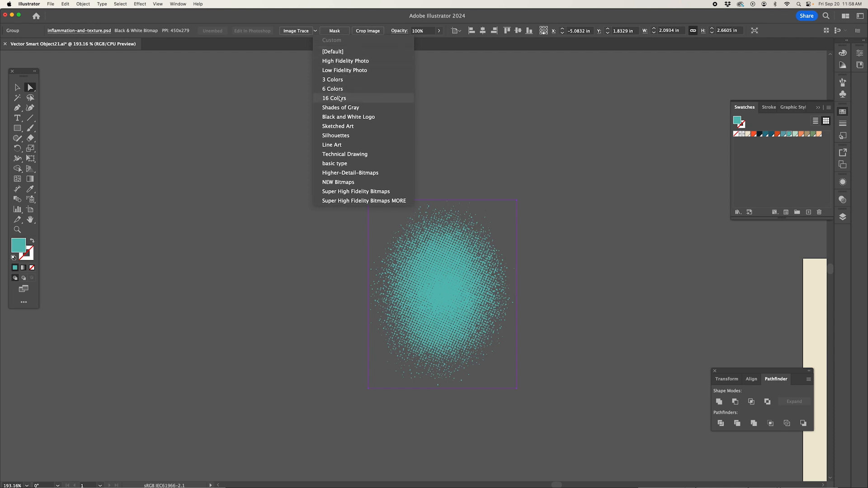
{"action": "mouse_move", "coordinate": [341, 108]}
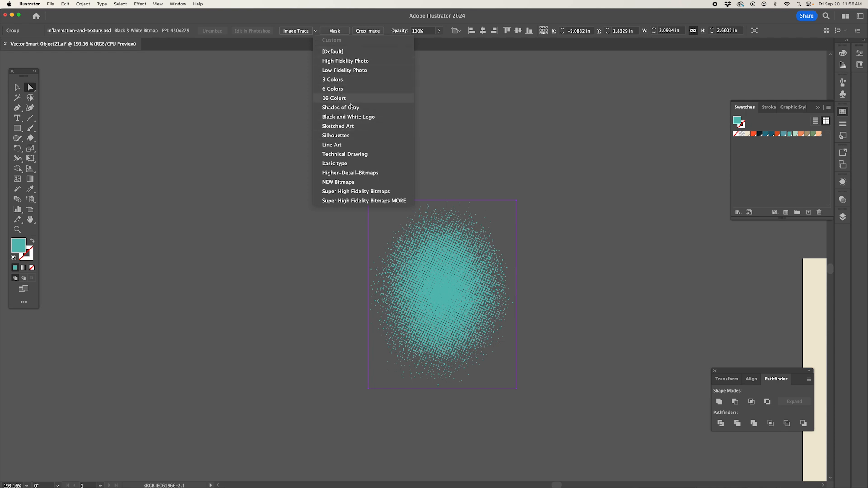
{"action": "mouse_move", "coordinate": [345, 61]}
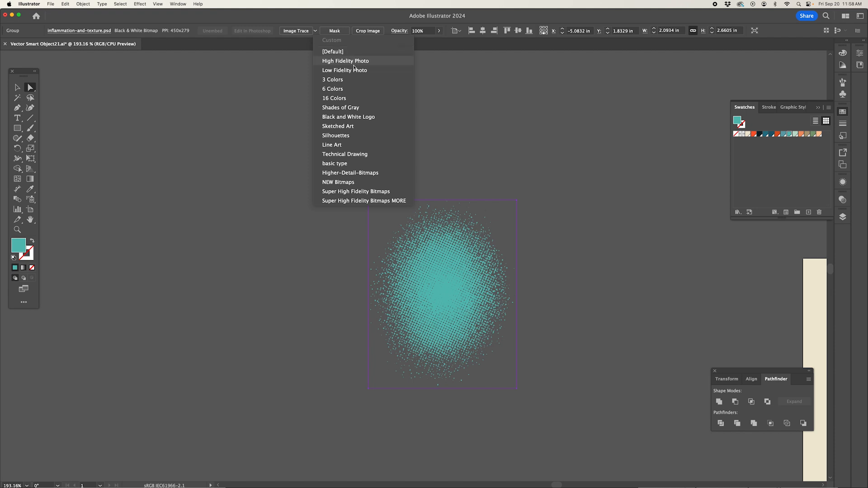
{"action": "mouse_move", "coordinate": [344, 70]}
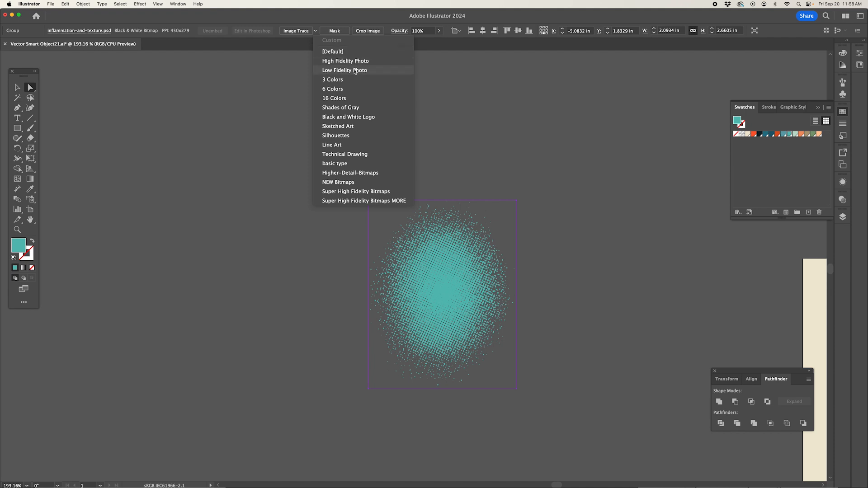
{"action": "mouse_move", "coordinate": [363, 201]}
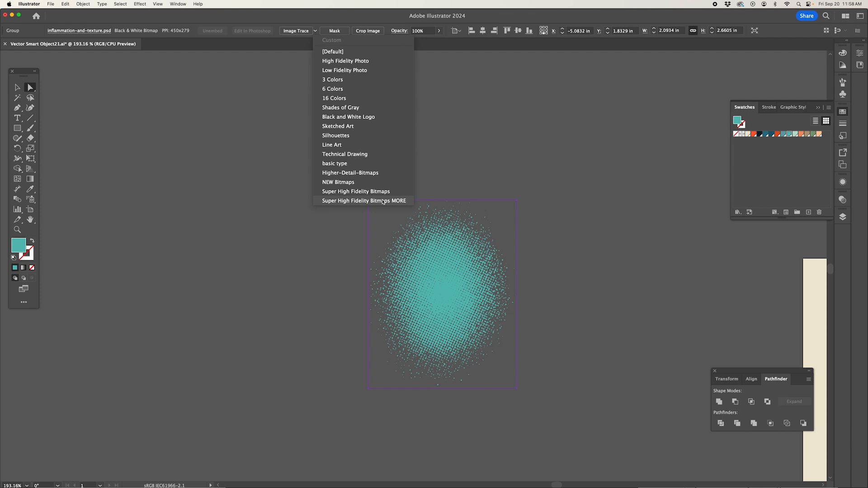
Step: Trace the teal texture with the Super High Fidelity Bitmaps MORE preset into black halftone dots
{"action": "left_click", "coordinate": [363, 201]}
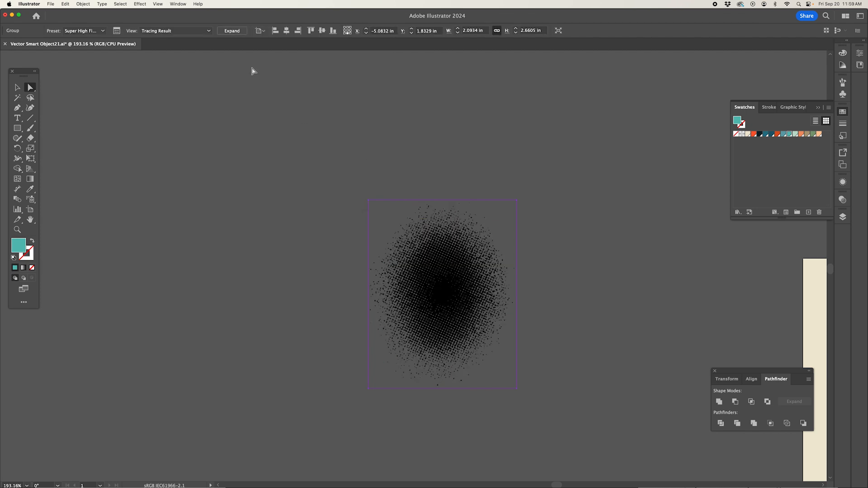
{"action": "mouse_move", "coordinate": [247, 68]}
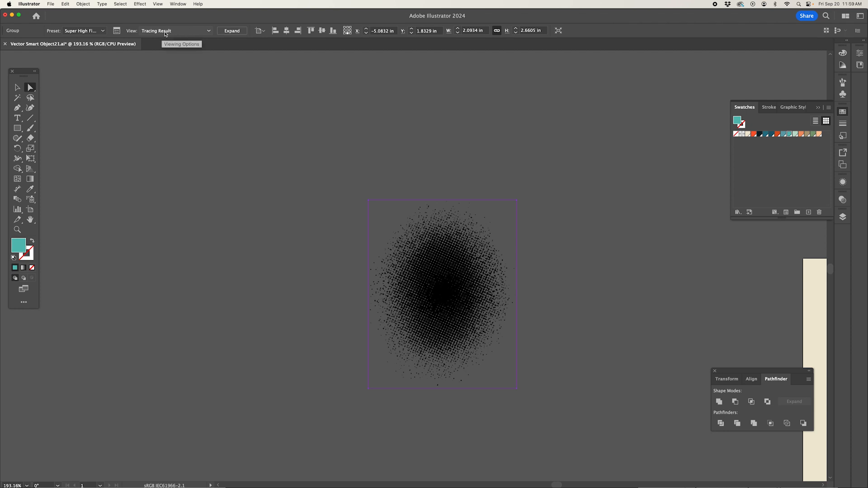
{"action": "mouse_move", "coordinate": [232, 31]}
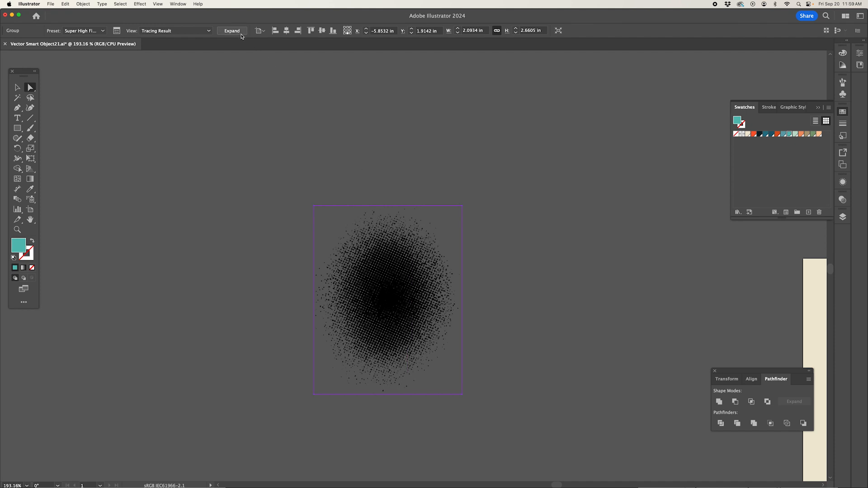
{"action": "mouse_move", "coordinate": [231, 31]}
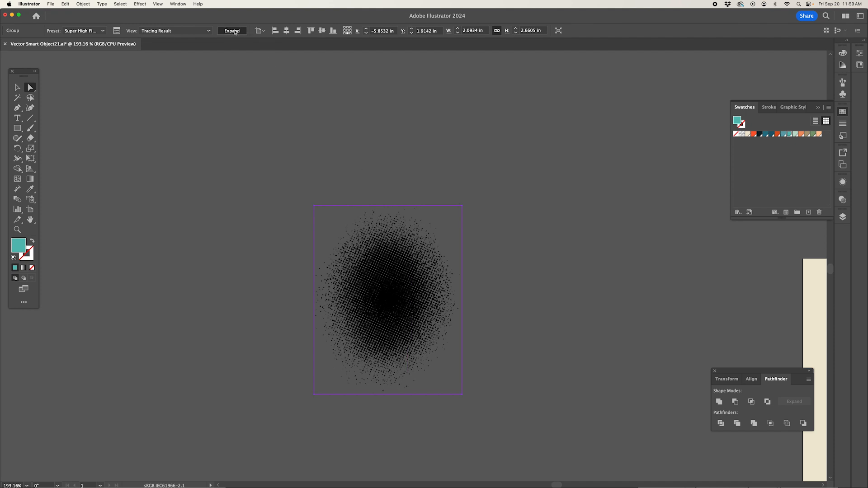
Step: Expand the tracing into vector dot shapes and make them a single compound path
{"action": "left_click", "coordinate": [232, 31]}
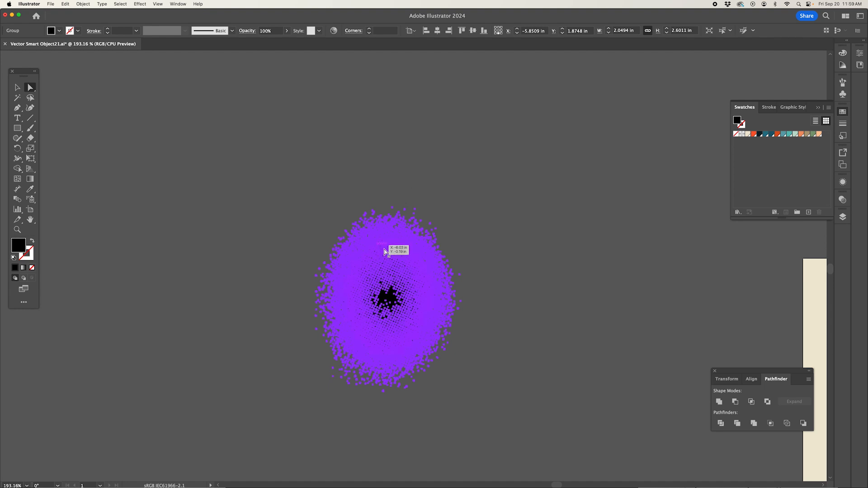
{"action": "mouse_move", "coordinate": [473, 191]}
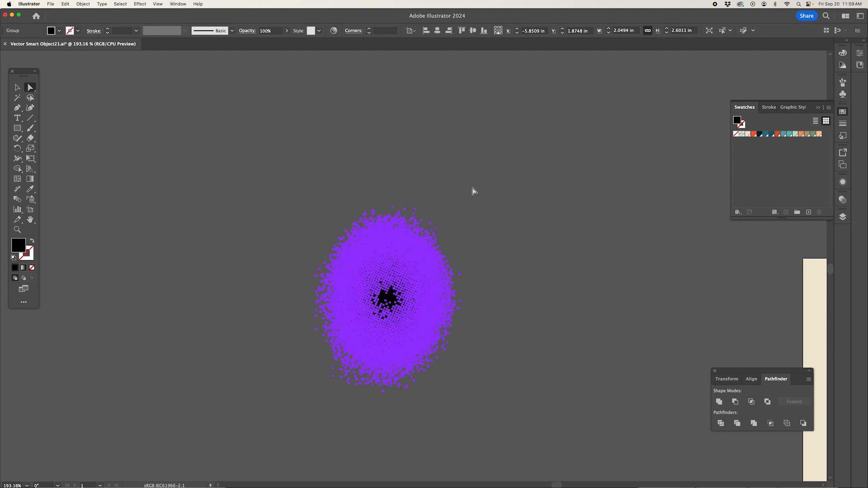
{"action": "mouse_move", "coordinate": [704, 362]}
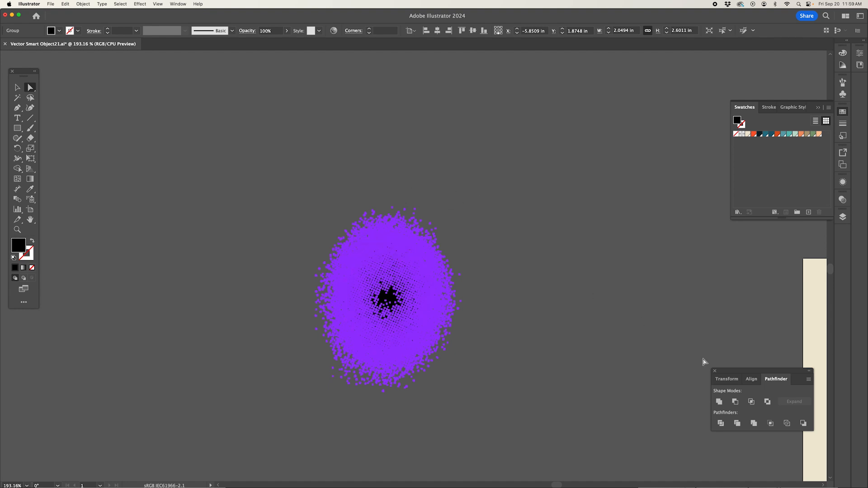
{"action": "mouse_move", "coordinate": [719, 401]}
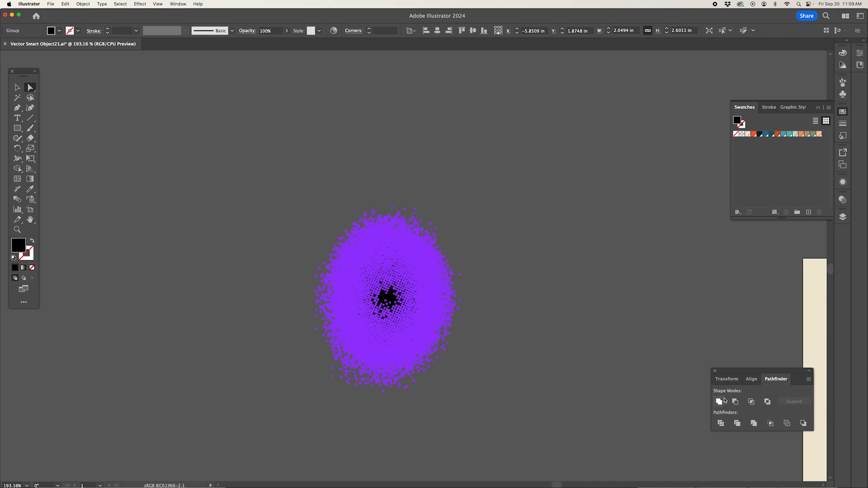
{"action": "mouse_move", "coordinate": [718, 402]}
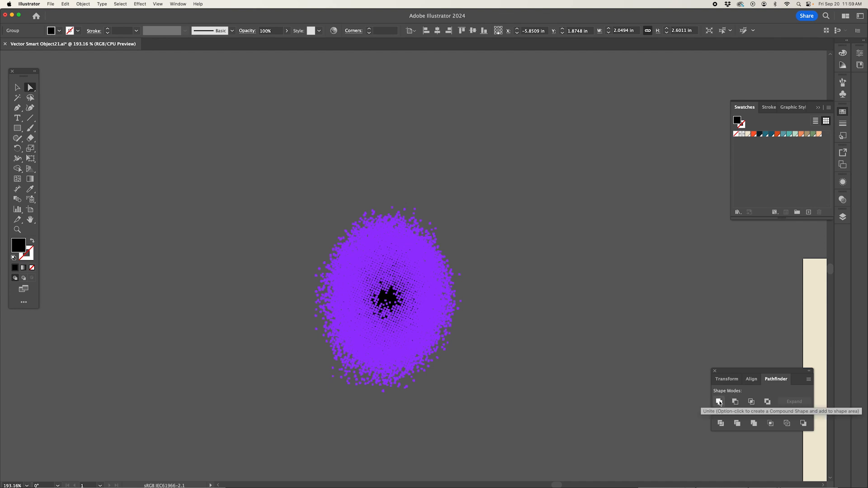
{"action": "mouse_move", "coordinate": [462, 257]}
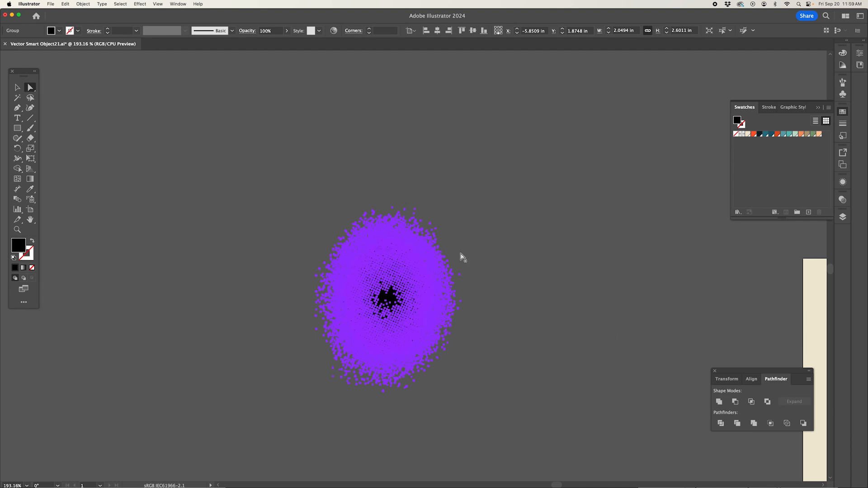
{"action": "mouse_move", "coordinate": [523, 252]}
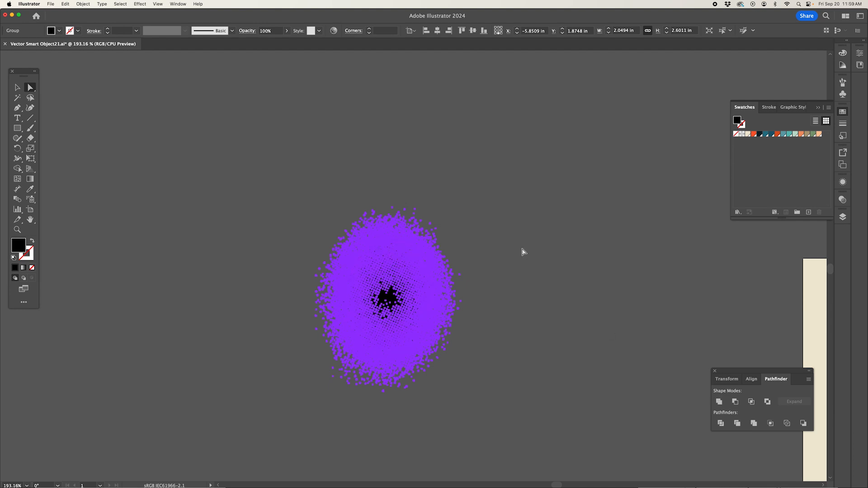
{"action": "left_click", "coordinate": [82, 3]}
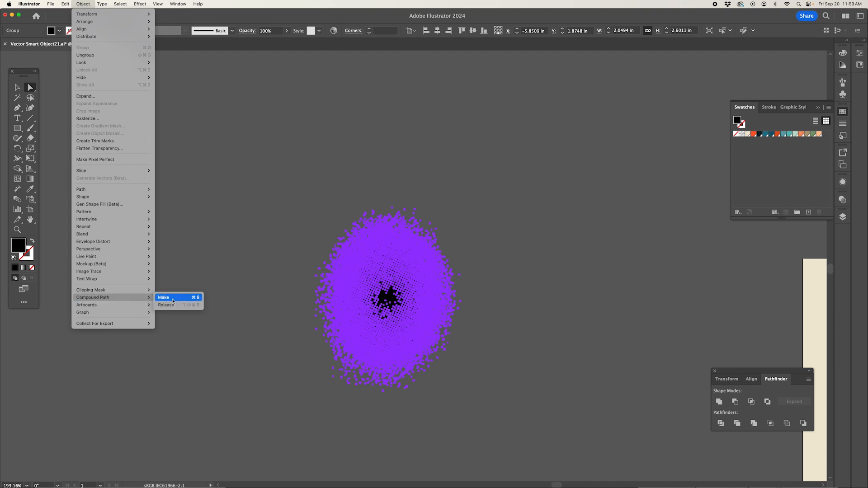
{"action": "left_click", "coordinate": [164, 297]}
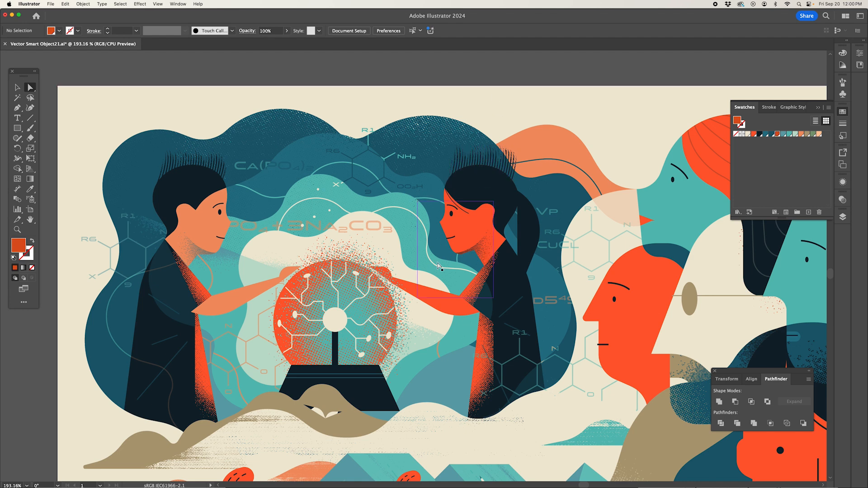
Step: Select the black-and-white speckled bitmap texture over the glowing plasma globe
{"action": "left_click", "coordinate": [347, 292]}
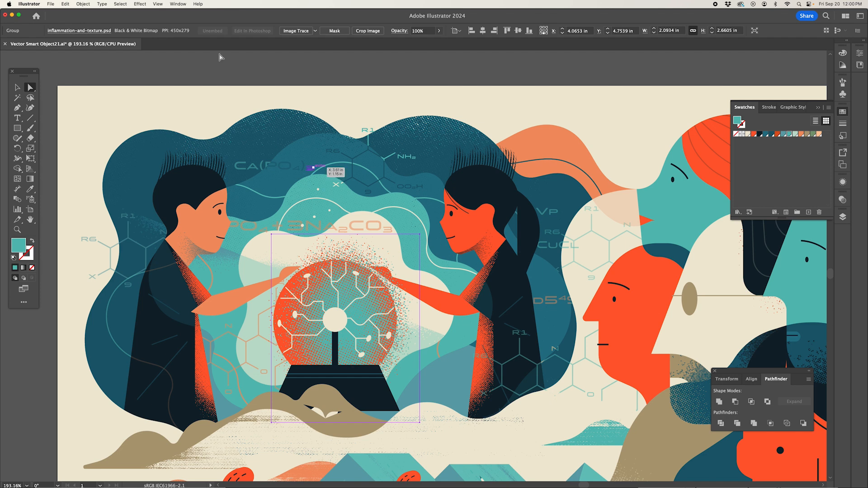
{"action": "mouse_move", "coordinate": [222, 57]}
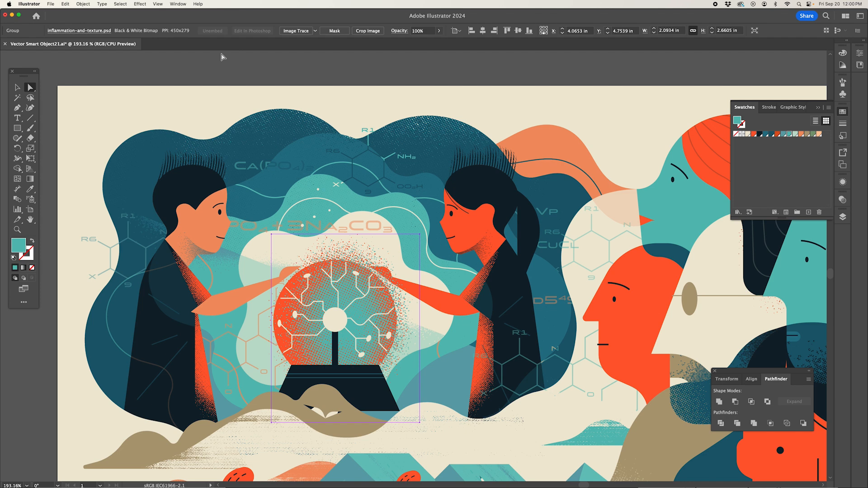
{"action": "mouse_move", "coordinate": [360, 313]}
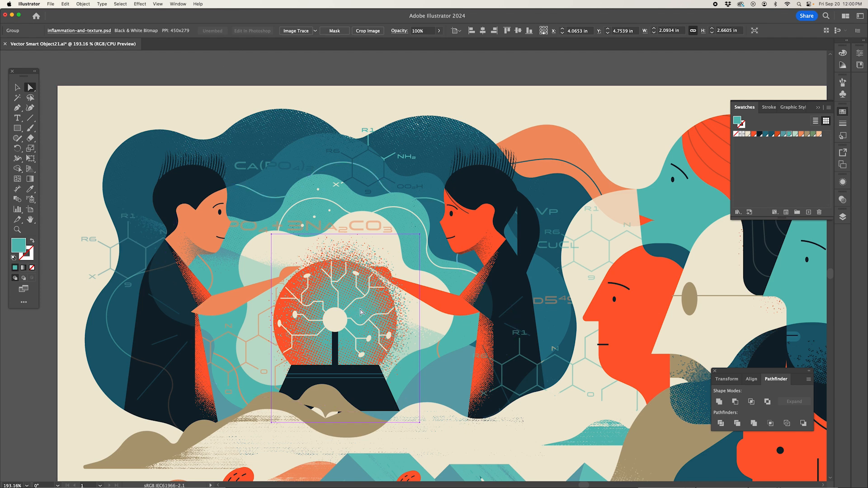
{"action": "mouse_move", "coordinate": [261, 65]}
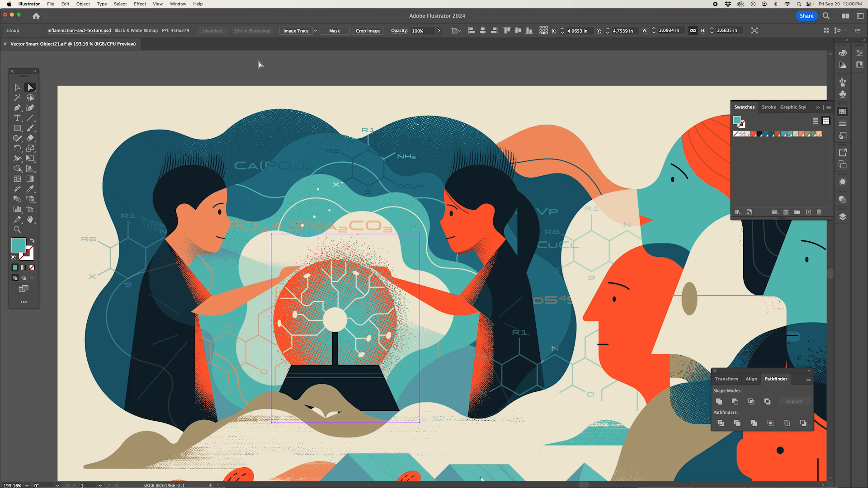
Step: Trace the globe texture with the Super High Fidelity Bitmaps MORE preset and colour the compound path teal
{"action": "left_click", "coordinate": [315, 30]}
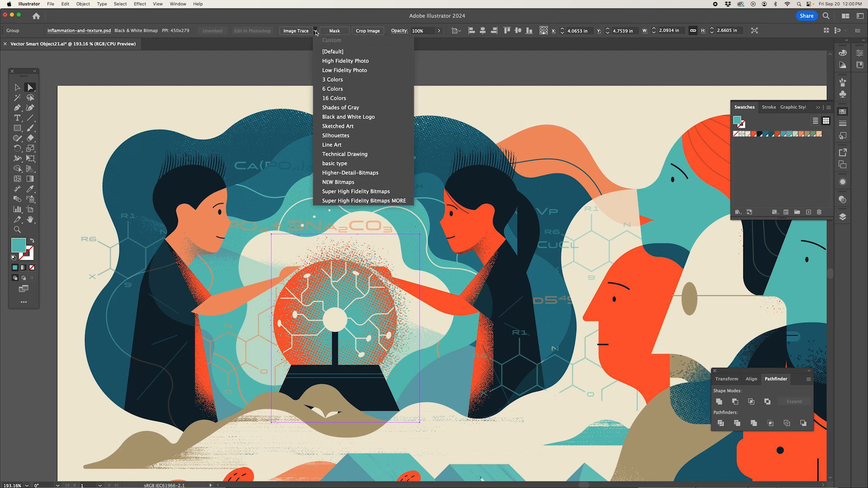
{"action": "mouse_move", "coordinate": [370, 201]}
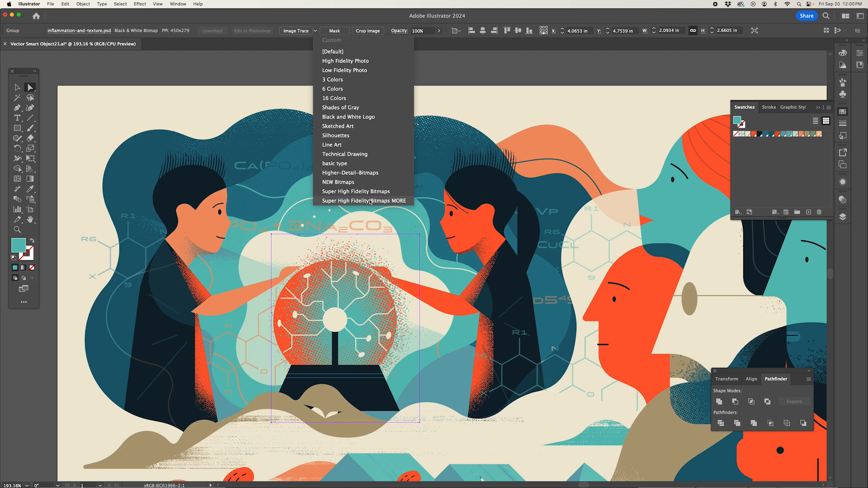
{"action": "left_click", "coordinate": [356, 190]}
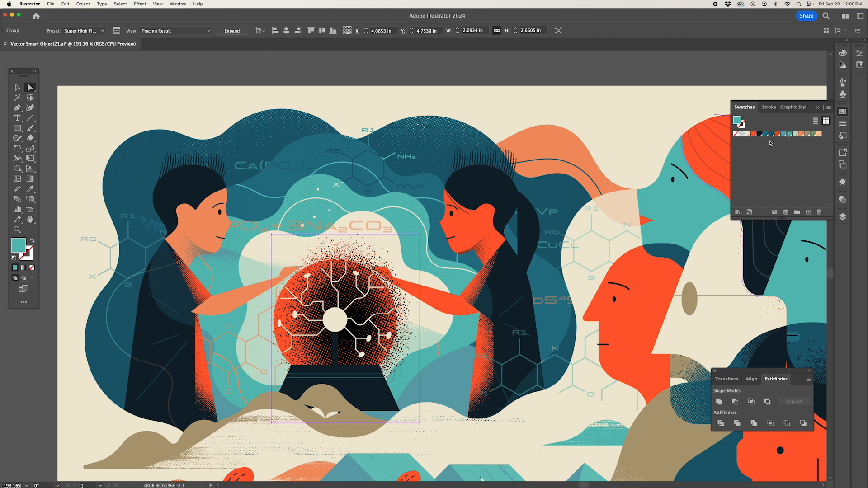
{"action": "mouse_move", "coordinate": [788, 135]}
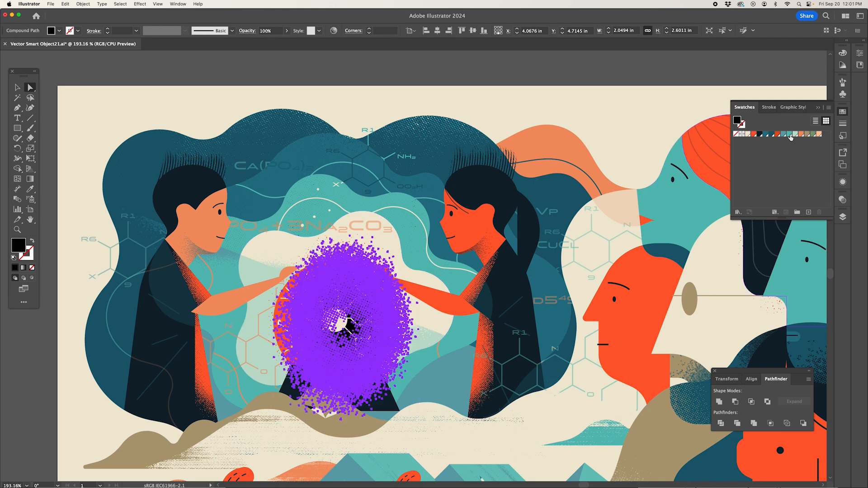
{"action": "left_click", "coordinate": [791, 134]}
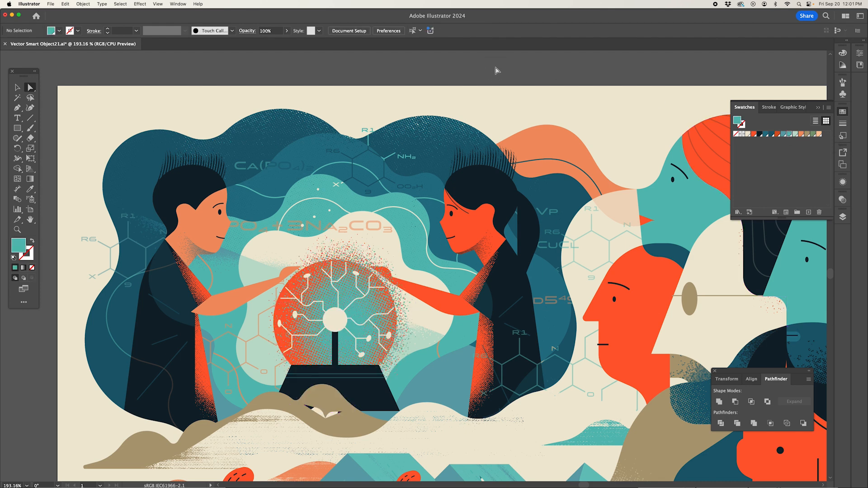
{"action": "left_click", "coordinate": [305, 185]}
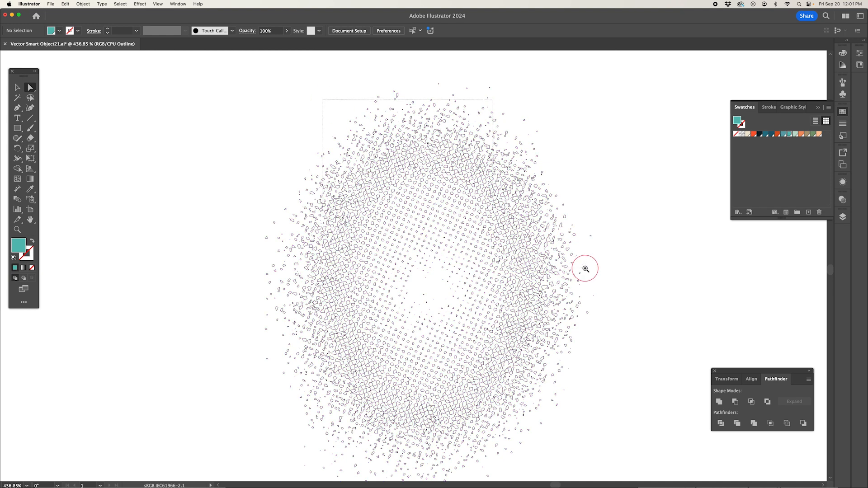
Step: Zoom in on the texture's outlined dot paths in Outline view
{"action": "left_click", "coordinate": [585, 268]}
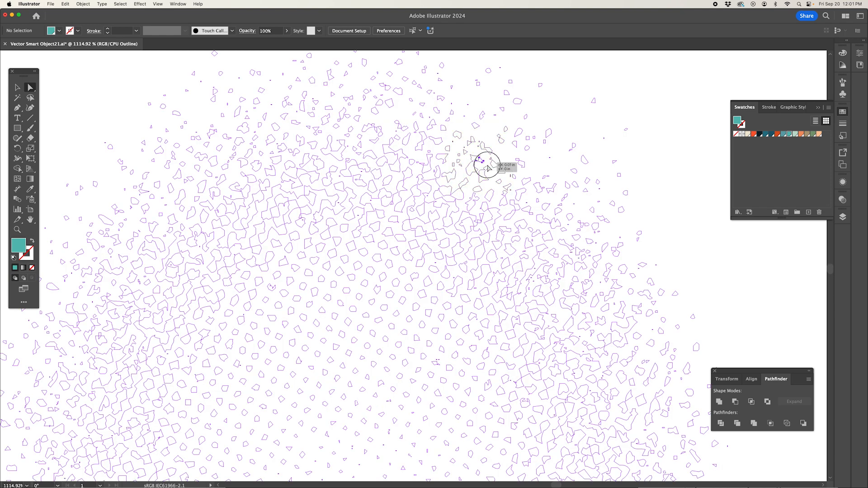